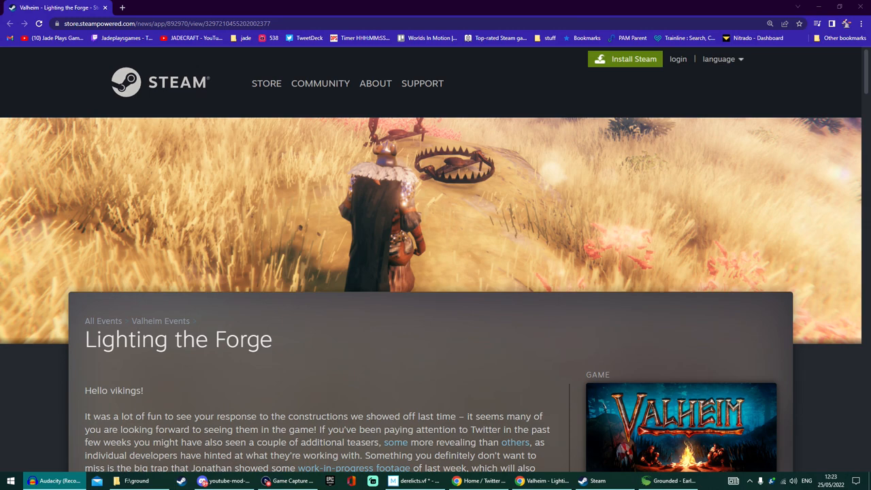
# - Scroll through the 'Lighting the Forge' post's forge and mushroom sections toward the meadow trap screenshot
pyautogui.scroll(-3)
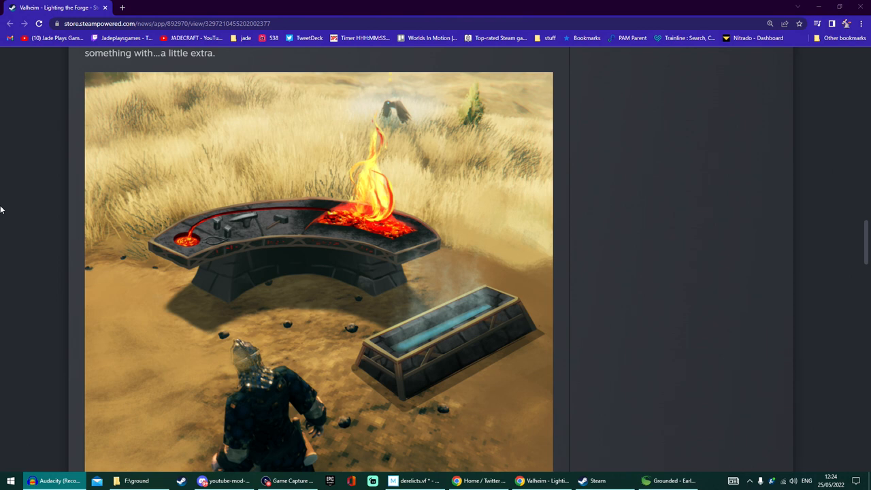
pyautogui.moveTo(310, 262)
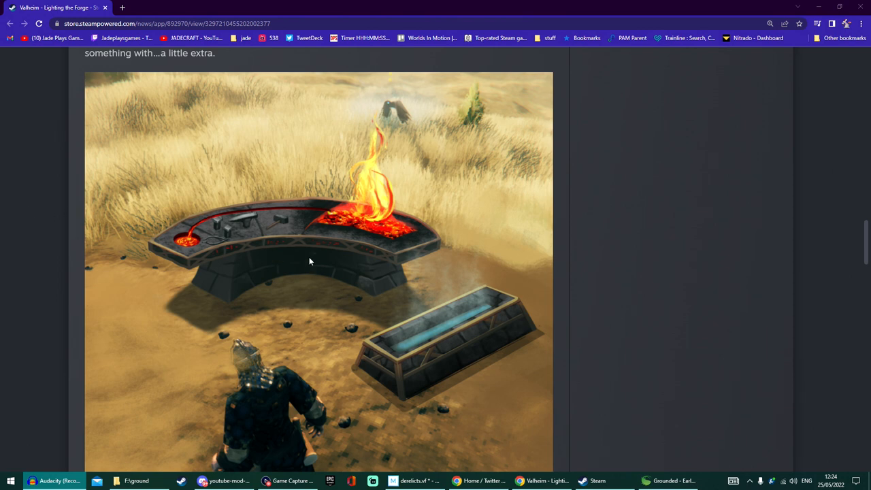
pyautogui.scroll(-3)
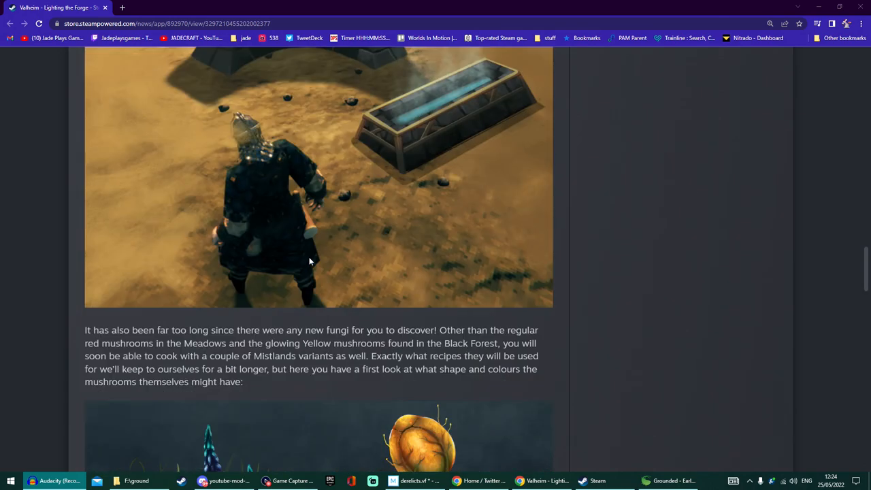
pyautogui.scroll(-3)
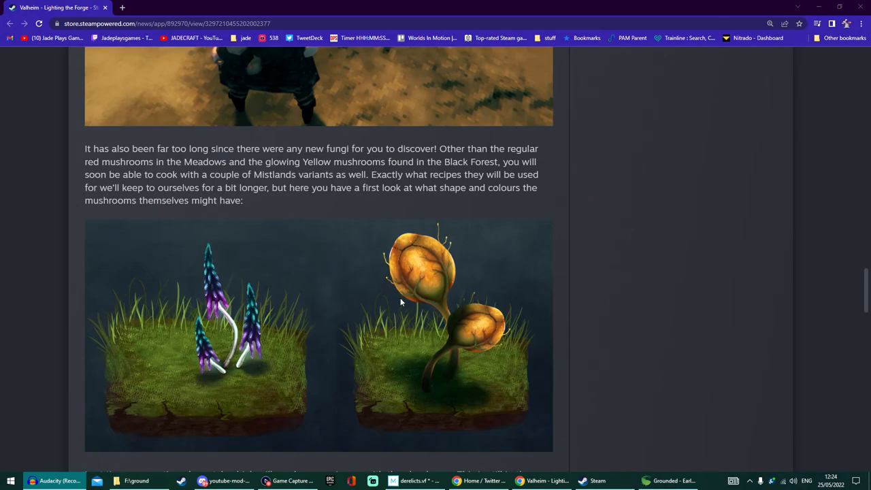
pyautogui.moveTo(272, 317)
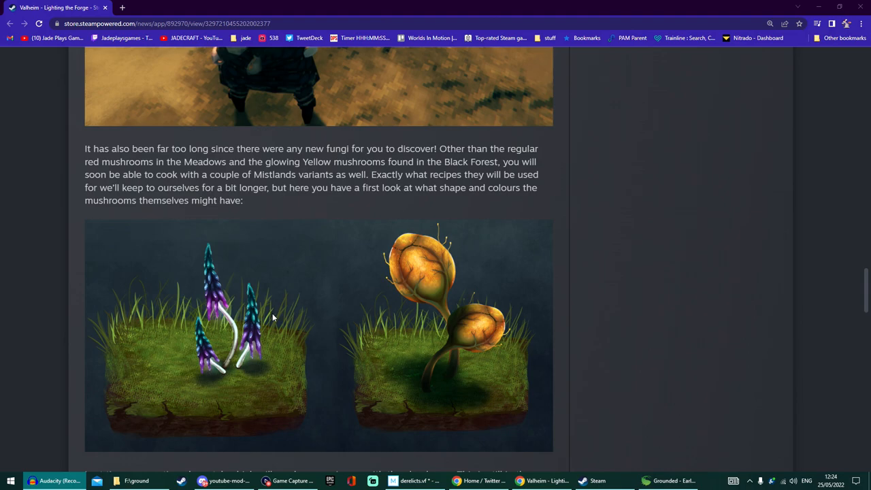
pyautogui.scroll(-3)
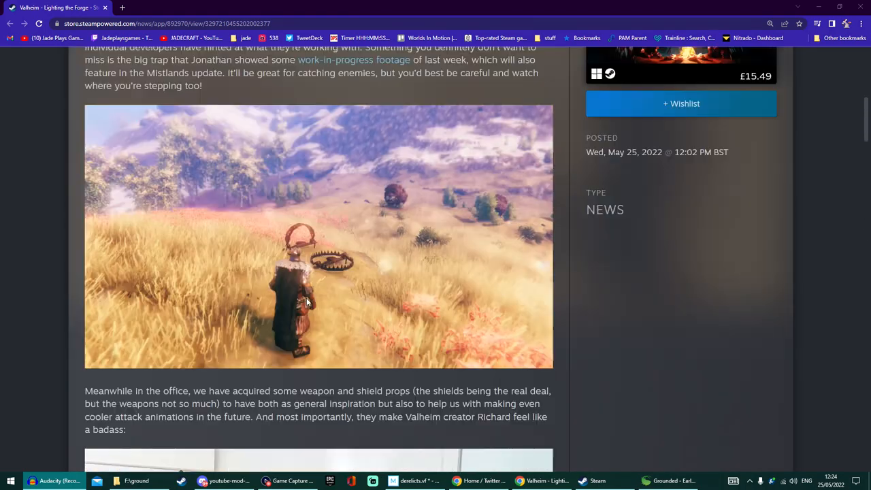
# - Scroll from the post's opening down to the work-in-progress trap screenshot and office props paragraph
pyautogui.scroll(3)
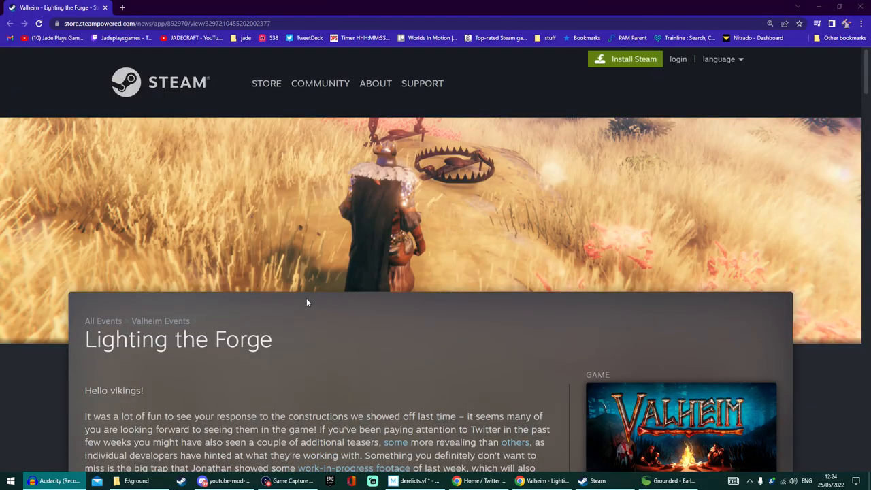
pyautogui.scroll(-3)
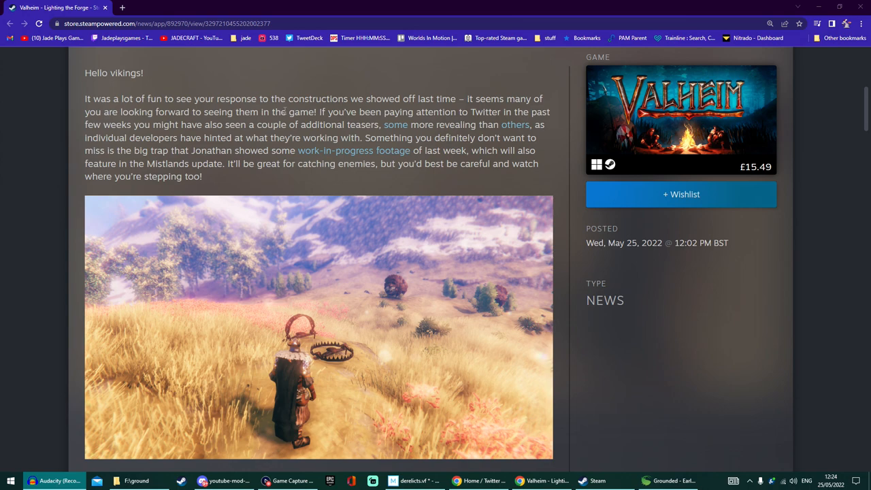
pyautogui.scroll(-3)
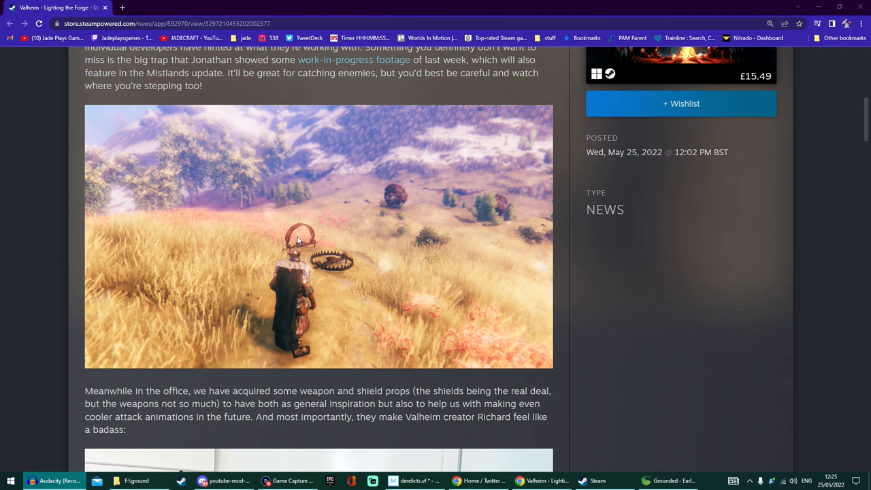
pyautogui.moveTo(351, 281)
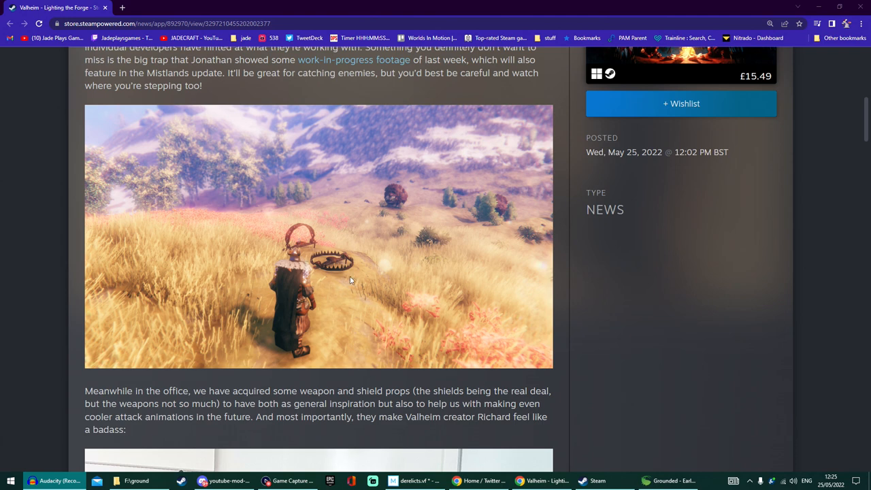
pyautogui.moveTo(340, 272)
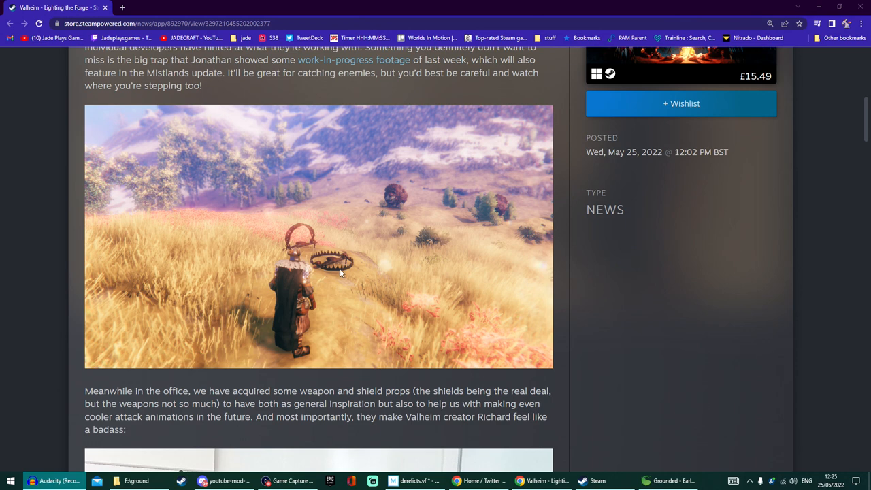
pyautogui.moveTo(324, 269)
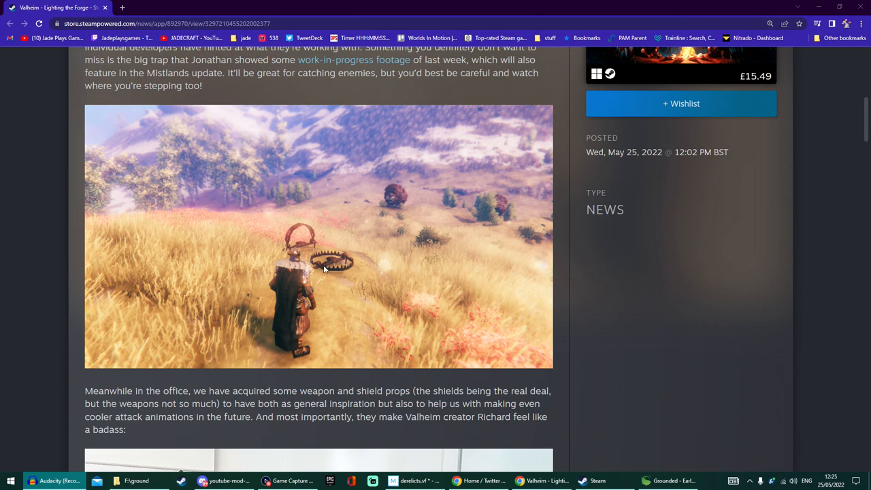
pyautogui.moveTo(341, 253)
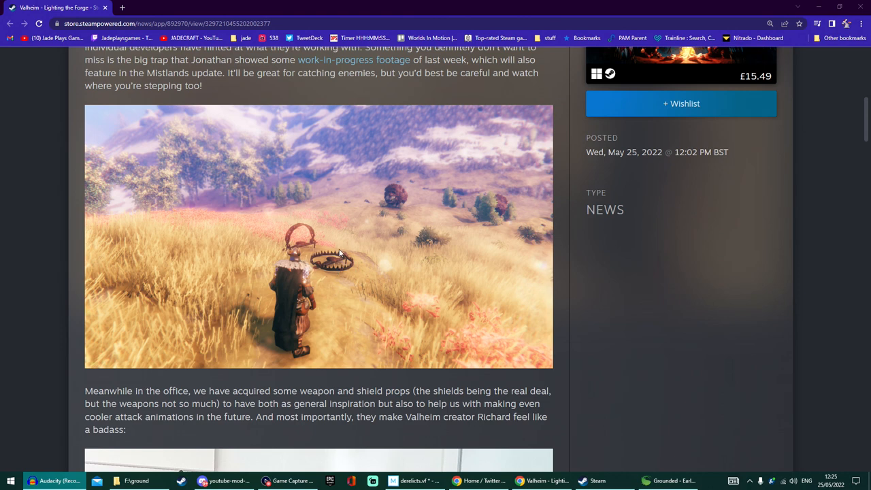
pyautogui.moveTo(337, 269)
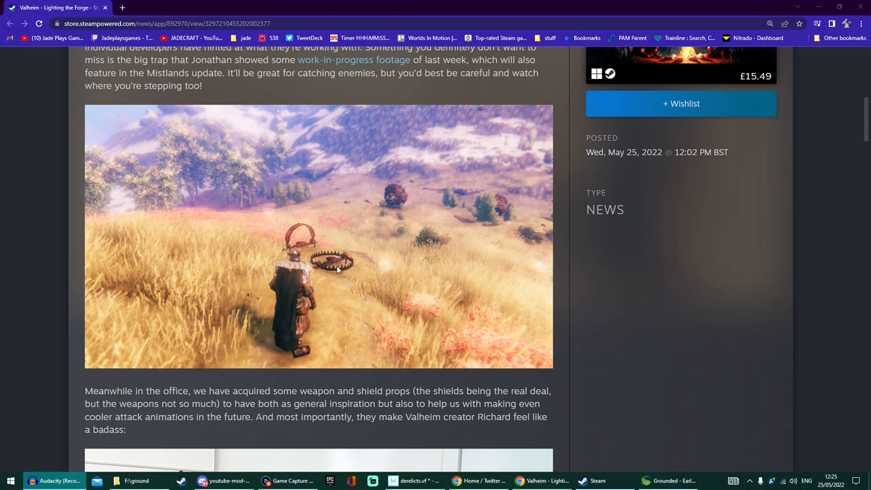
pyautogui.moveTo(349, 256)
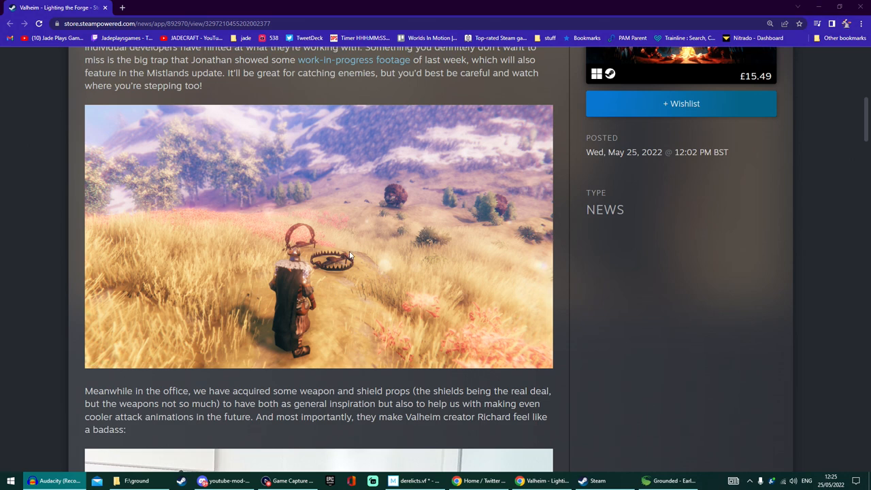
pyautogui.moveTo(332, 265)
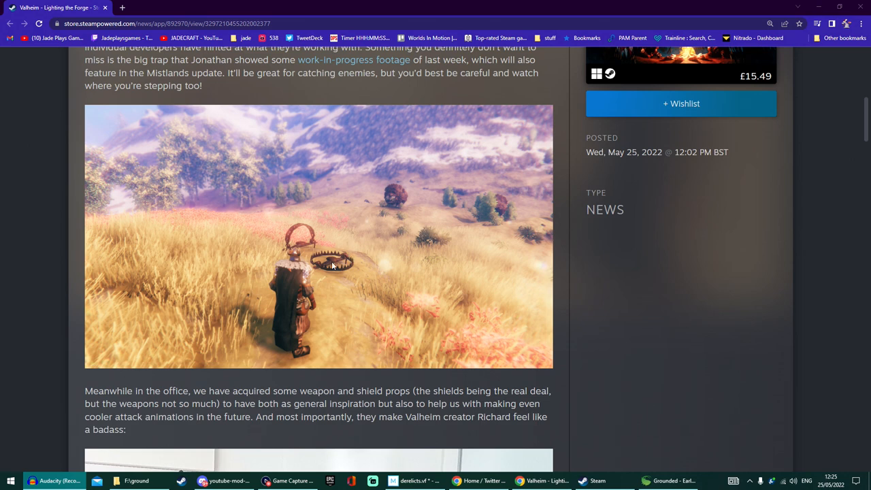
# - Scroll down to the concept art of the glowing Mistlands crafting station forge
pyautogui.scroll(-3)
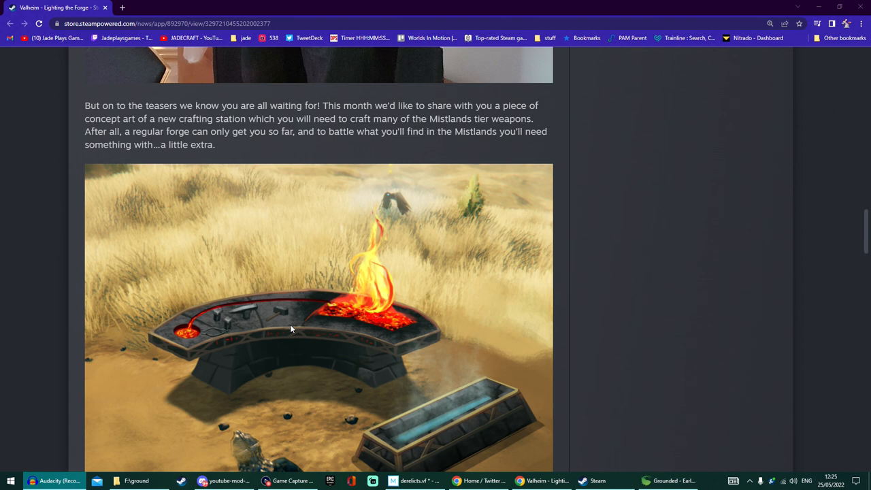
pyautogui.moveTo(449, 128)
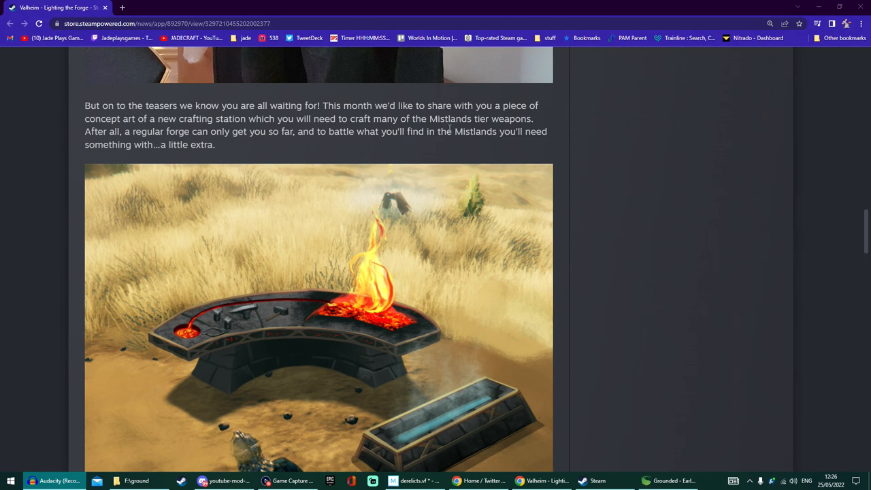
pyautogui.moveTo(386, 360)
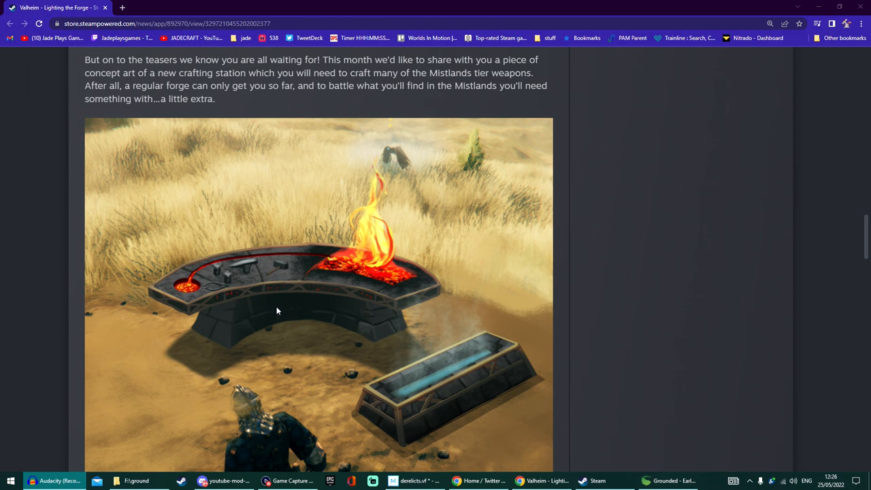
# - Scroll down to the two Mistlands mushroom concept images and their paragraph
pyautogui.scroll(-3)
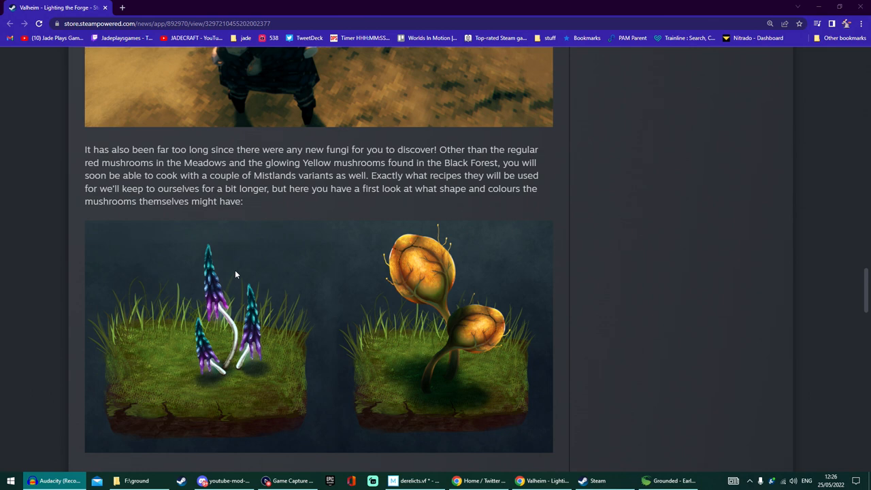
pyautogui.moveTo(219, 332)
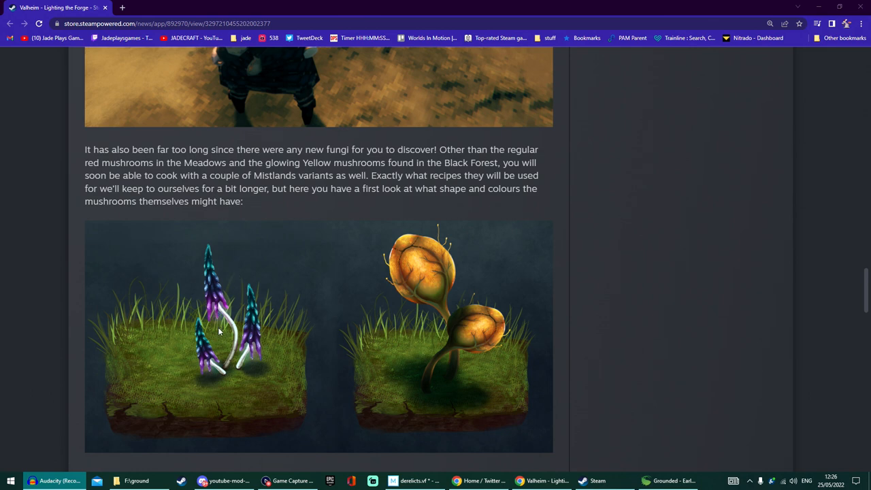
pyautogui.moveTo(455, 383)
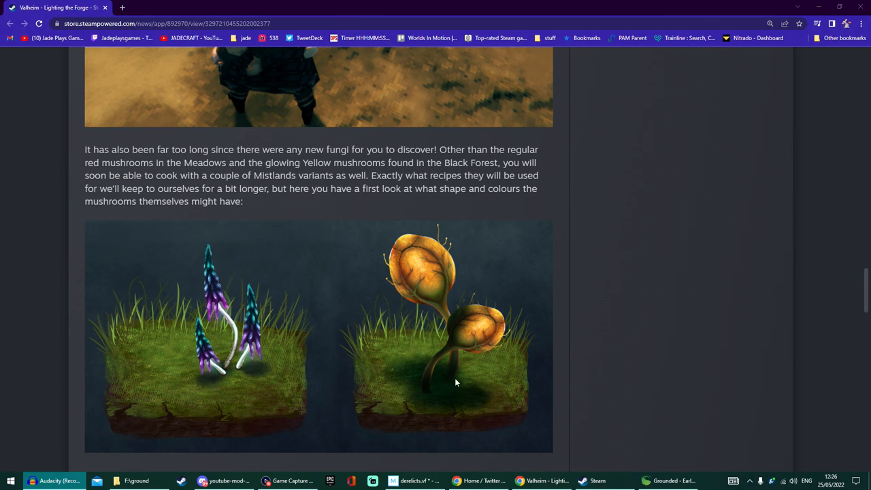
pyautogui.moveTo(237, 321)
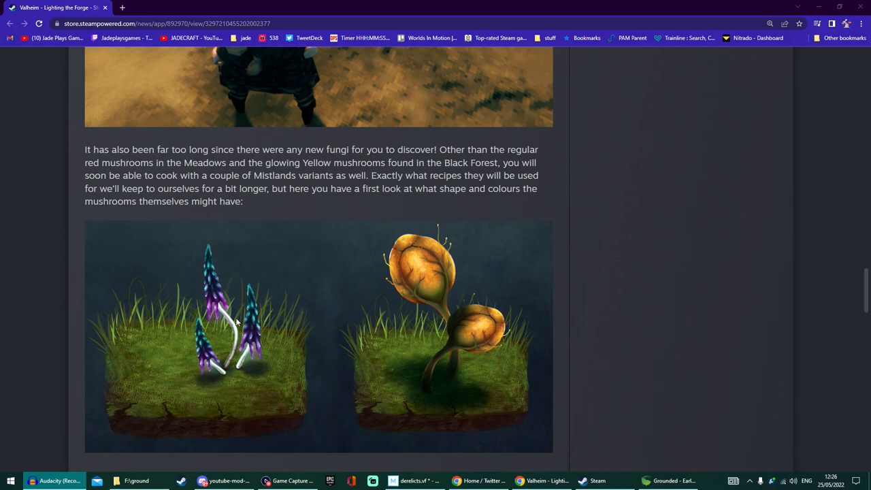
pyautogui.moveTo(305, 321)
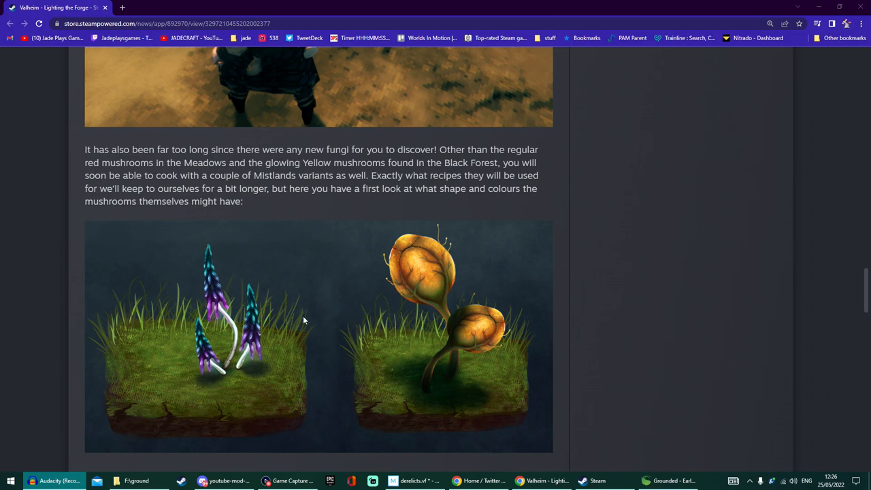
pyautogui.moveTo(397, 320)
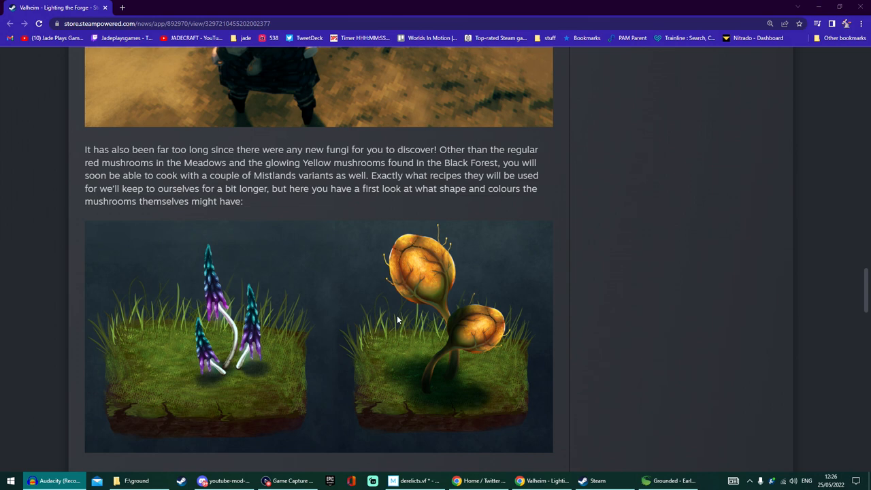
pyautogui.moveTo(264, 343)
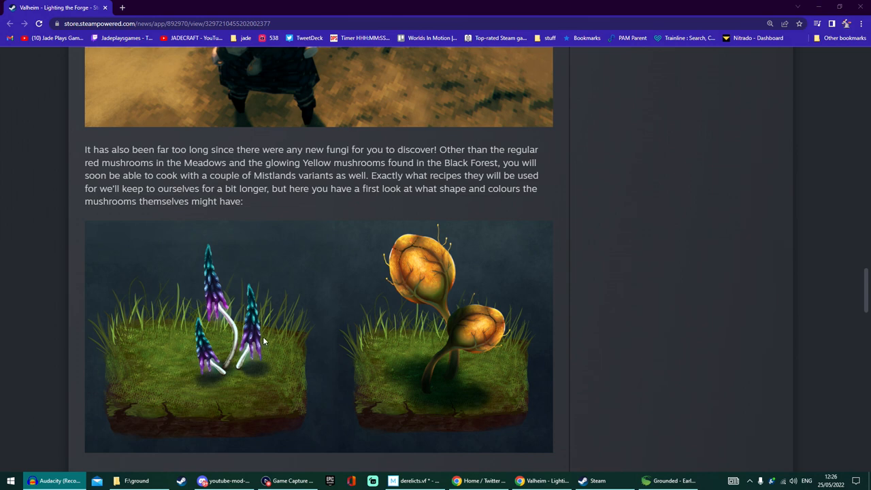
pyautogui.moveTo(371, 309)
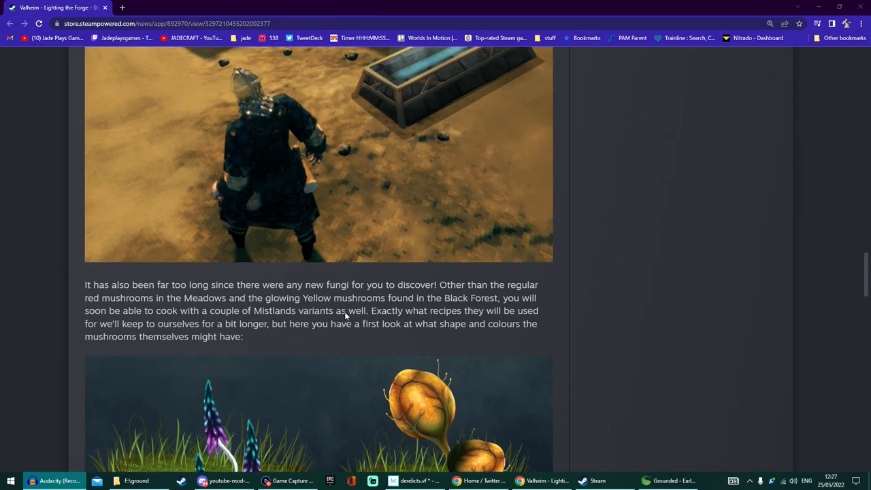
# - Scroll back and forth over the crafting station images below the mushroom section
pyautogui.scroll(-3)
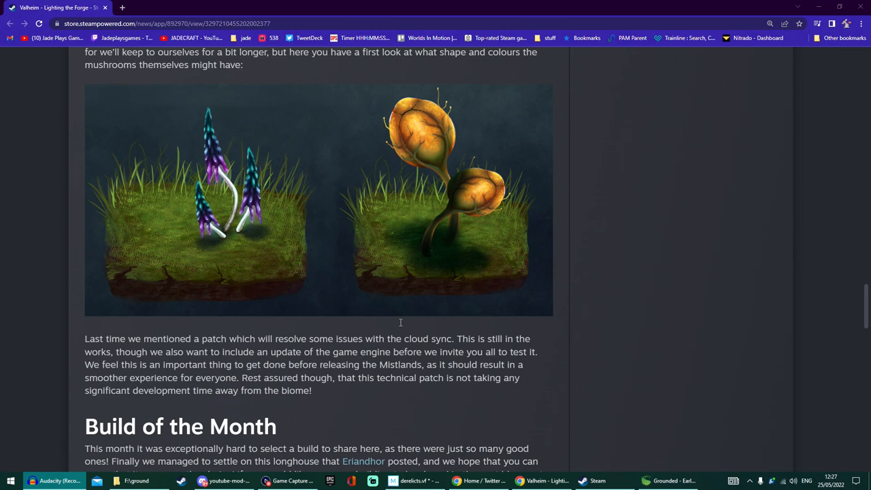
pyautogui.moveTo(401, 323)
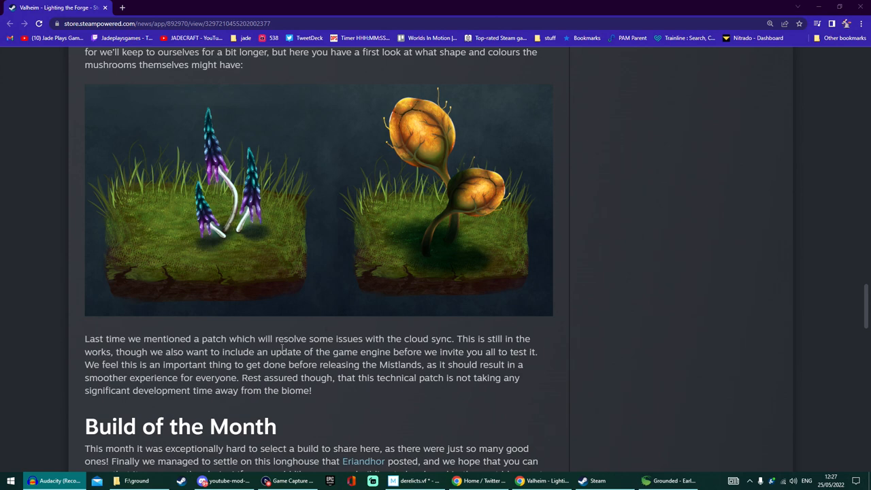
pyautogui.scroll(3)
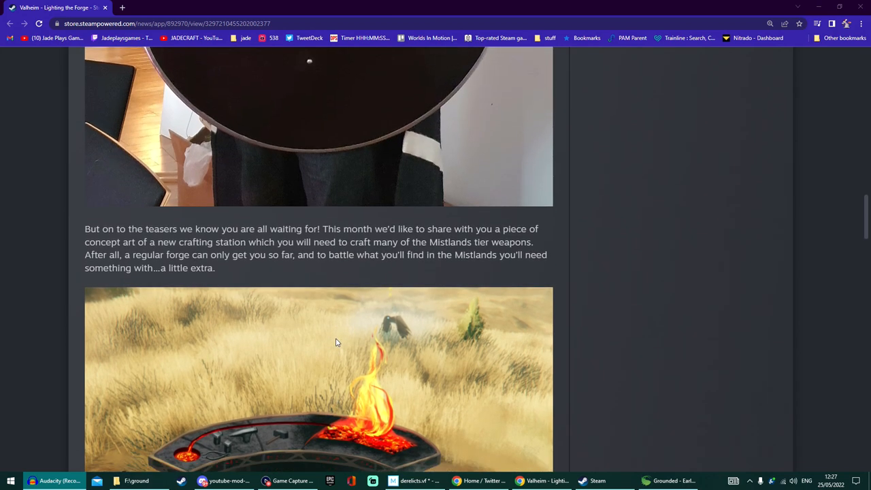
pyautogui.scroll(-3)
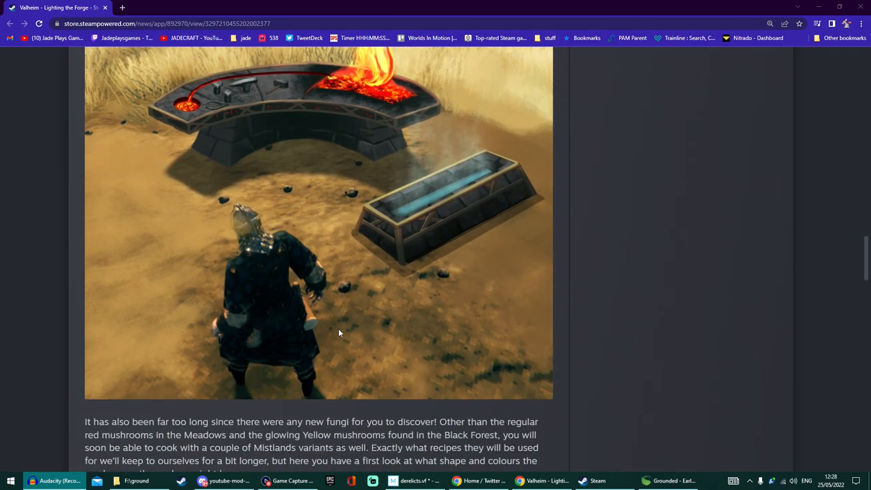
pyautogui.scroll(3)
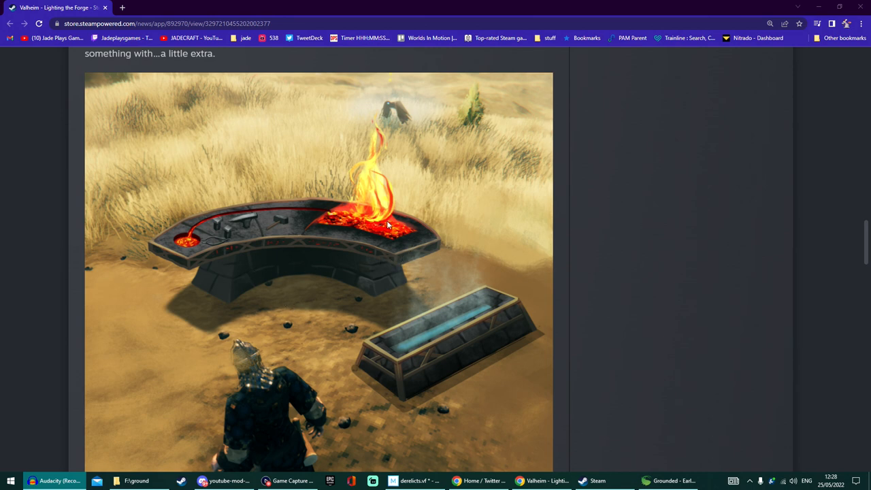
pyautogui.moveTo(229, 199)
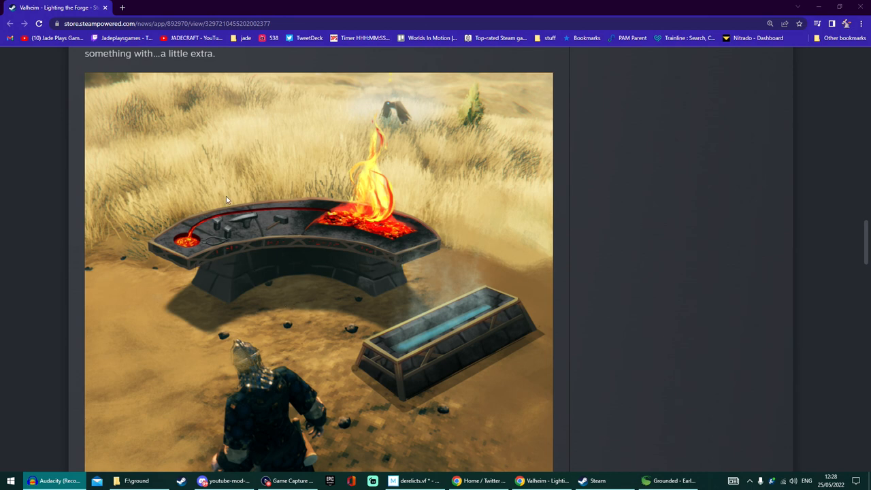
pyautogui.moveTo(368, 341)
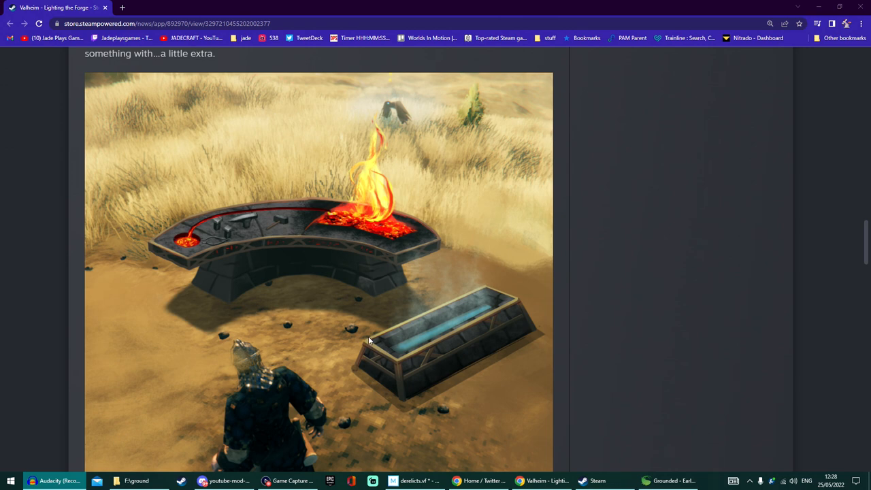
pyautogui.moveTo(315, 270)
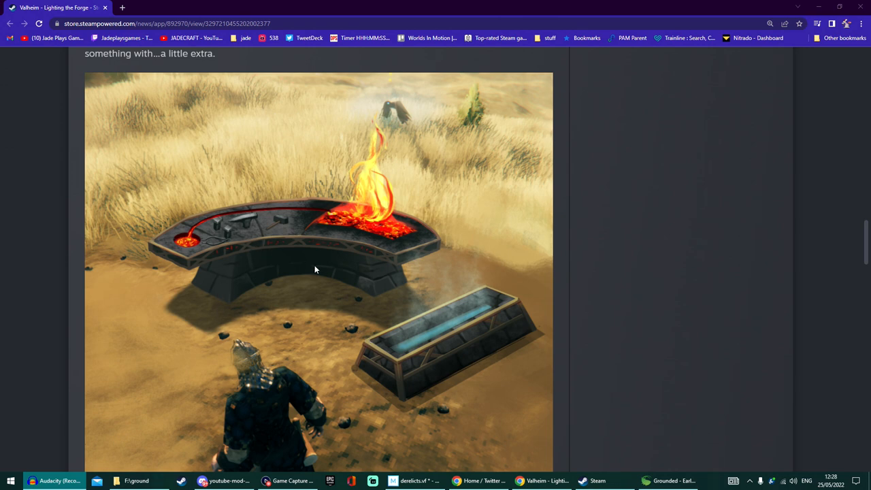
pyautogui.moveTo(275, 218)
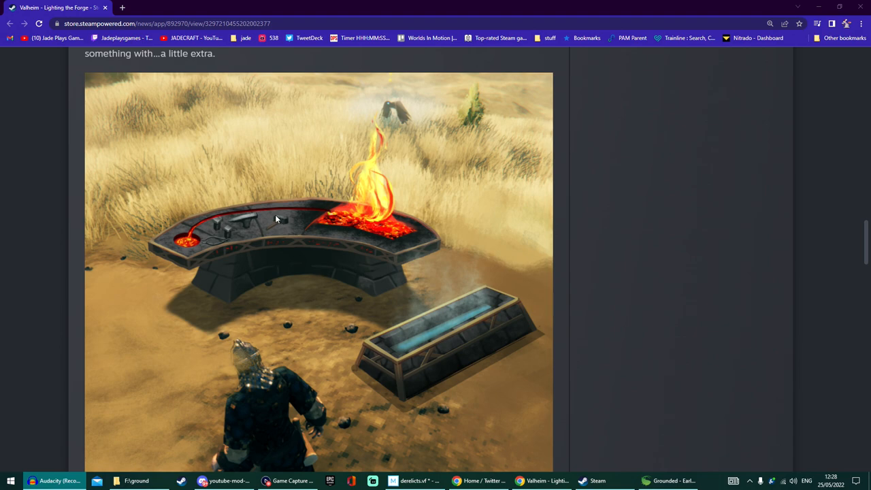
# - Scroll down through the Build of the Month longhouse to the Iron Gate team's sign-off
pyautogui.scroll(-3)
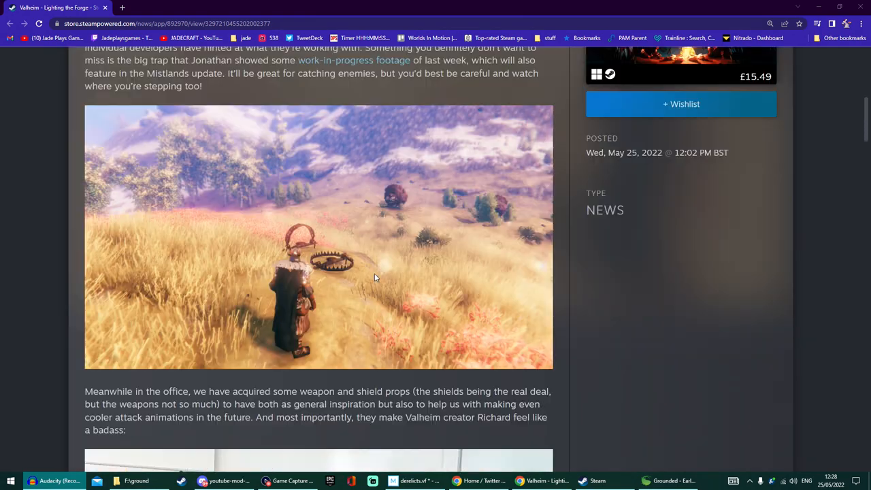
pyautogui.scroll(-3)
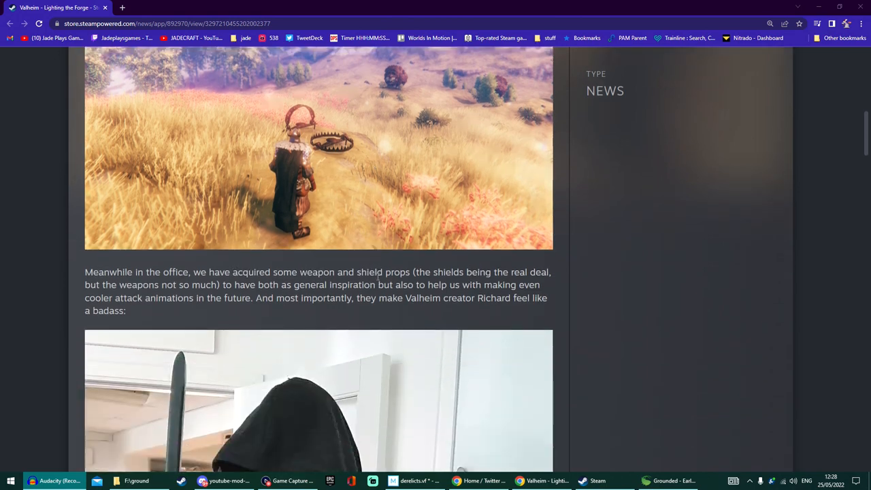
pyautogui.scroll(-3)
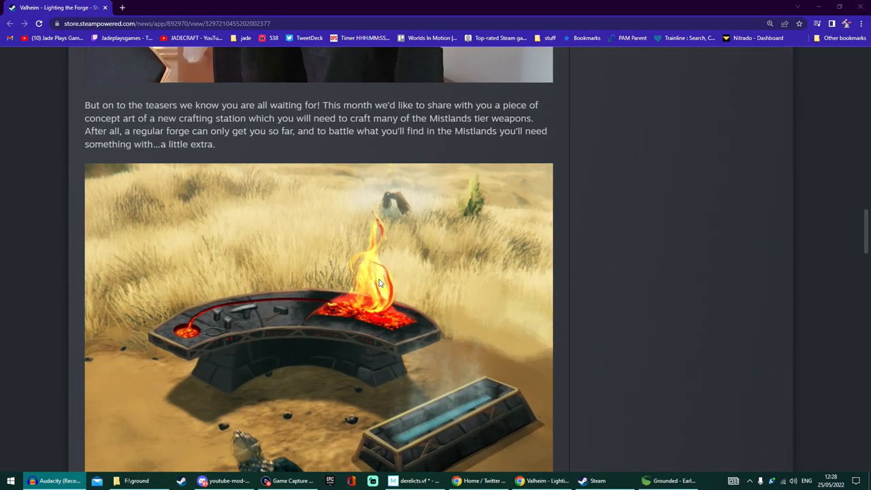
pyautogui.scroll(-3)
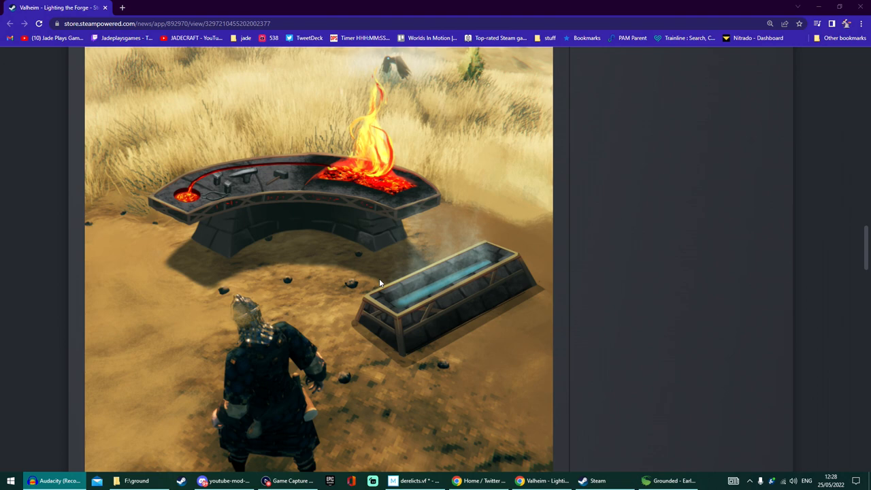
pyautogui.scroll(-3)
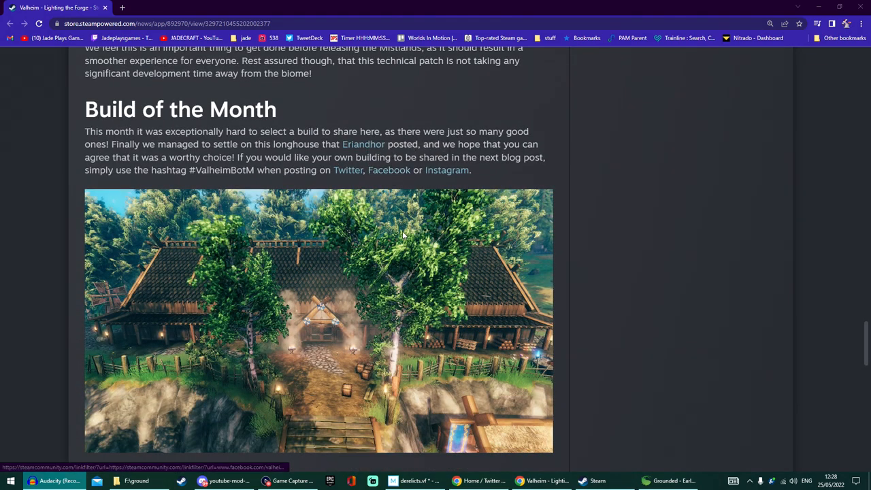
pyautogui.scroll(-3)
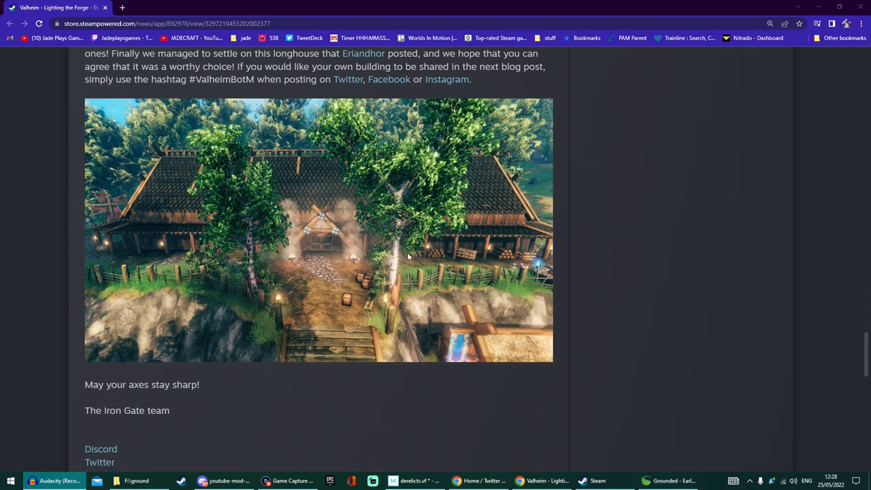
pyautogui.moveTo(194, 219)
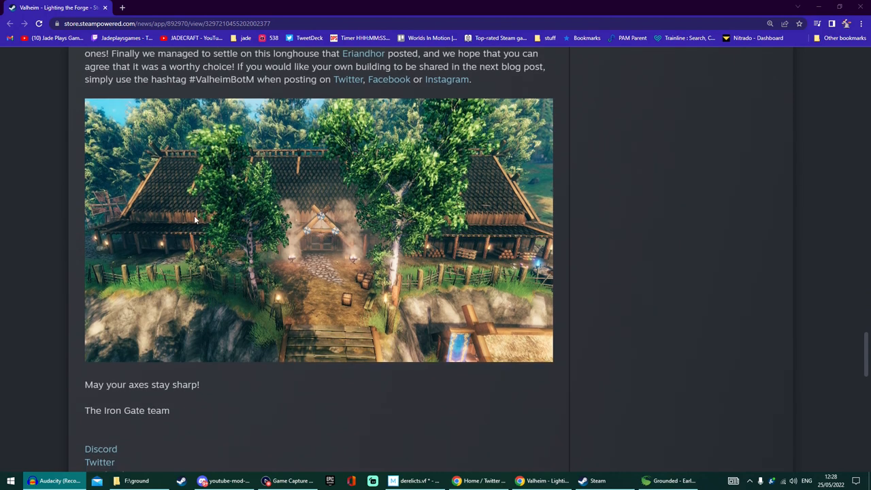
pyautogui.moveTo(381, 211)
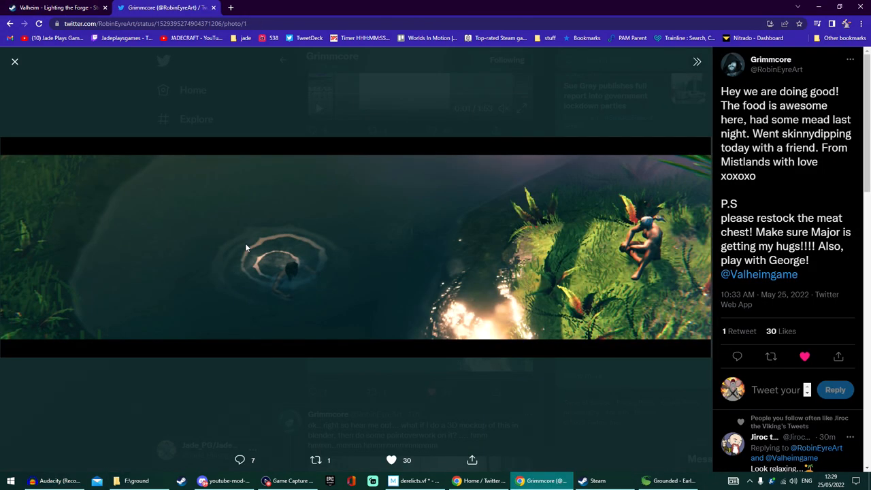
pyautogui.moveTo(479, 307)
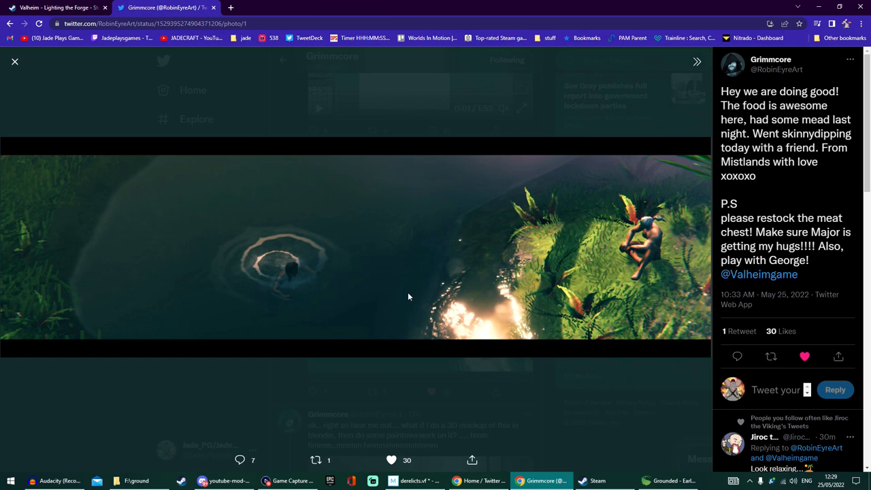
pyautogui.moveTo(326, 270)
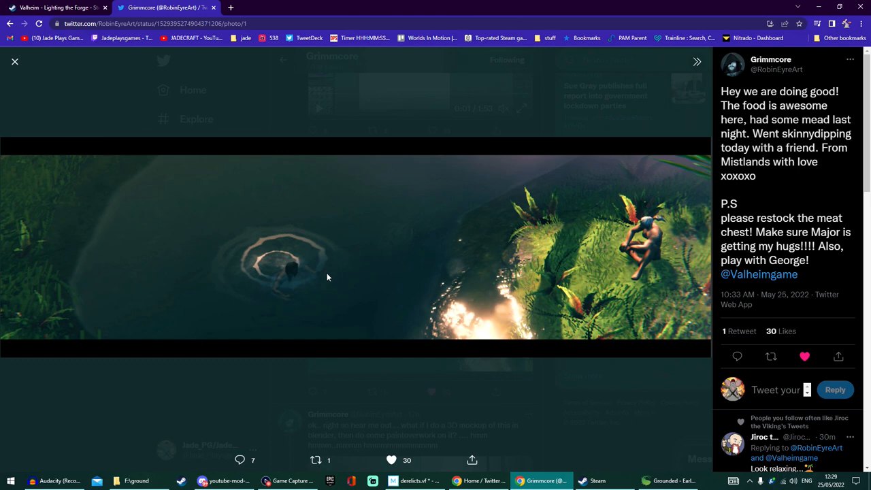
pyautogui.moveTo(596, 271)
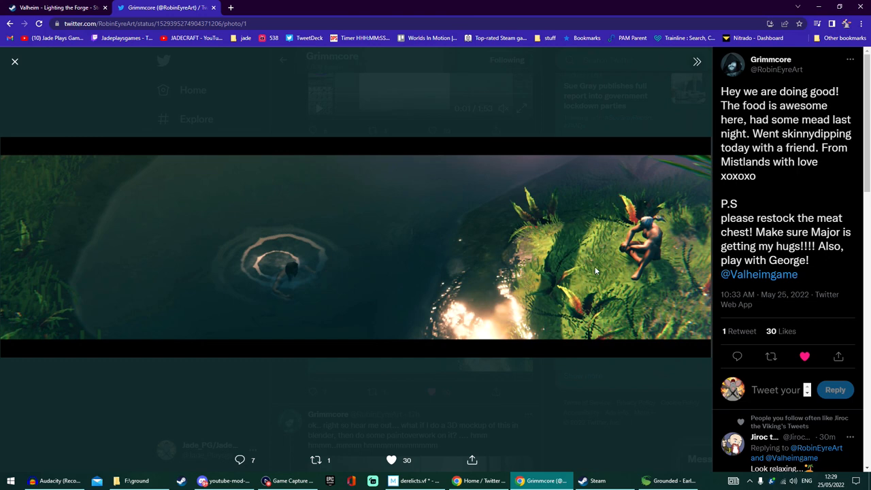
pyautogui.moveTo(554, 278)
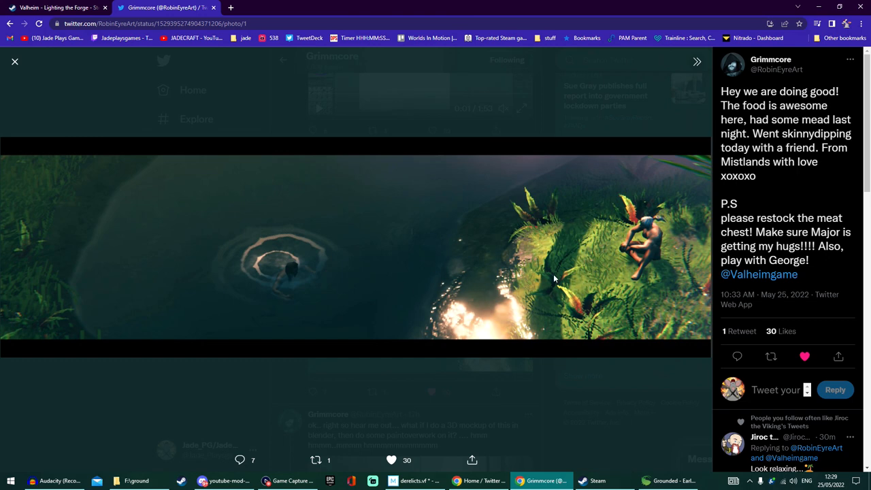
pyautogui.moveTo(463, 271)
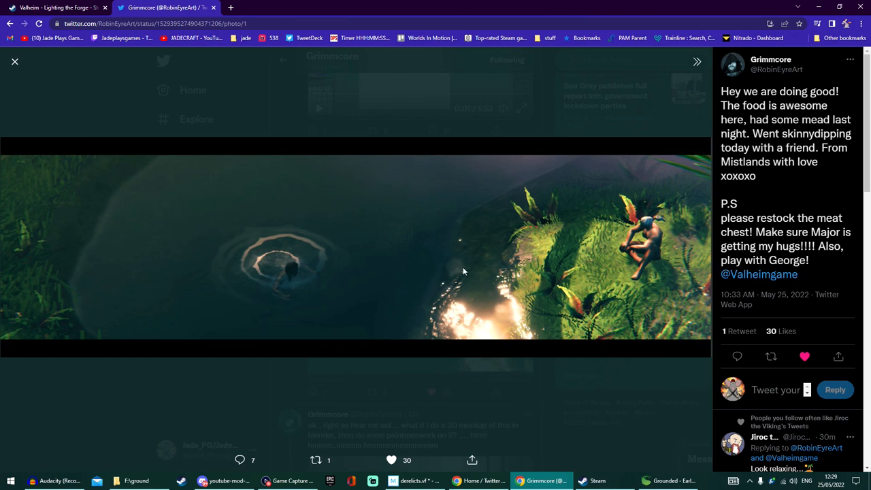
pyautogui.moveTo(480, 281)
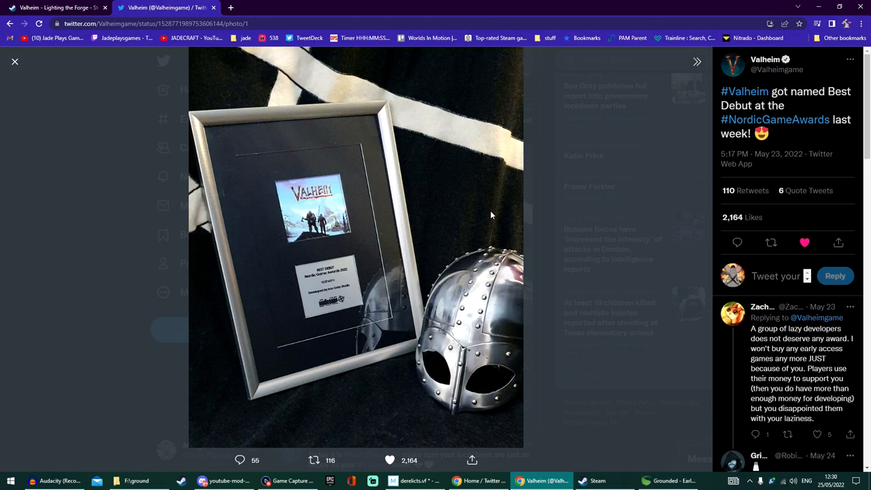
pyautogui.moveTo(286, 272)
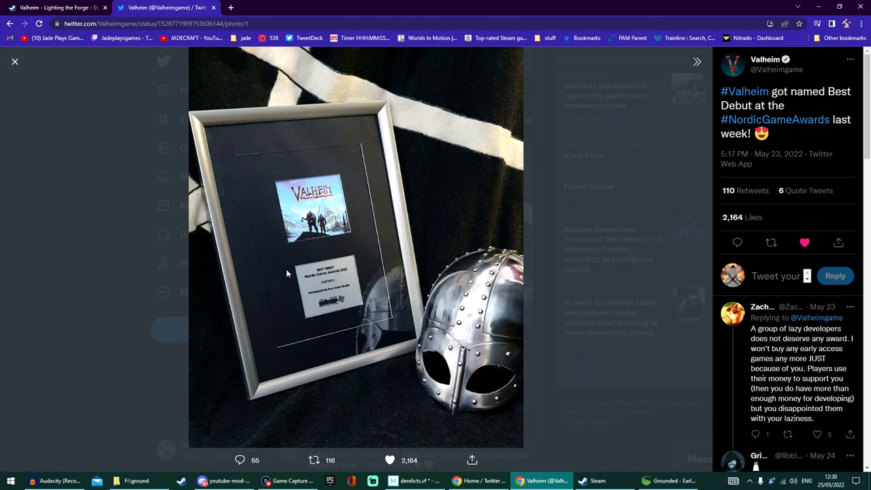
pyautogui.moveTo(238, 125)
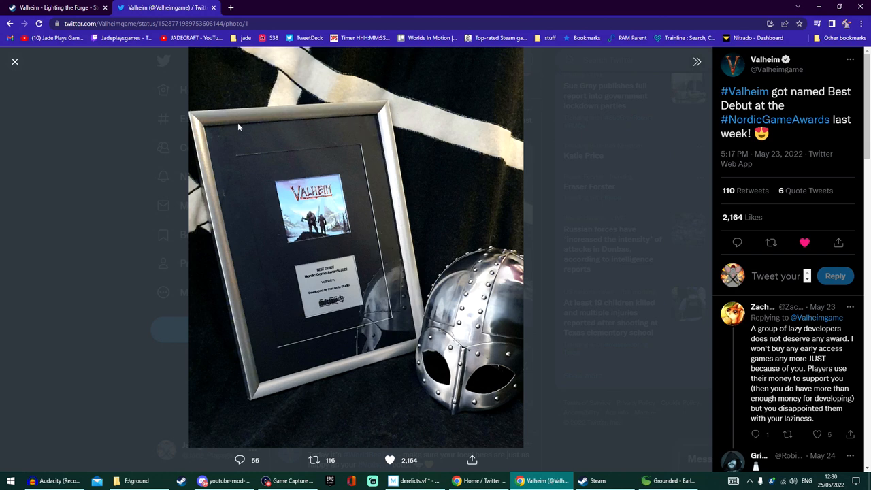
pyautogui.moveTo(370, 174)
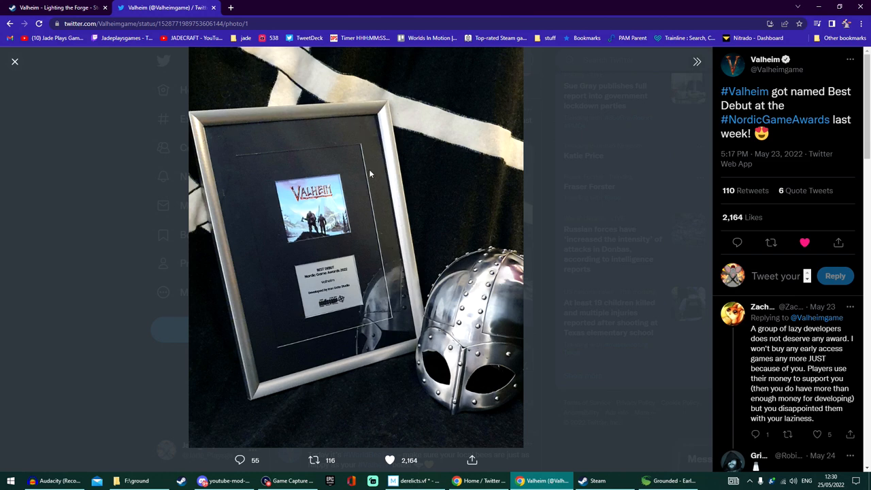
pyautogui.moveTo(247, 166)
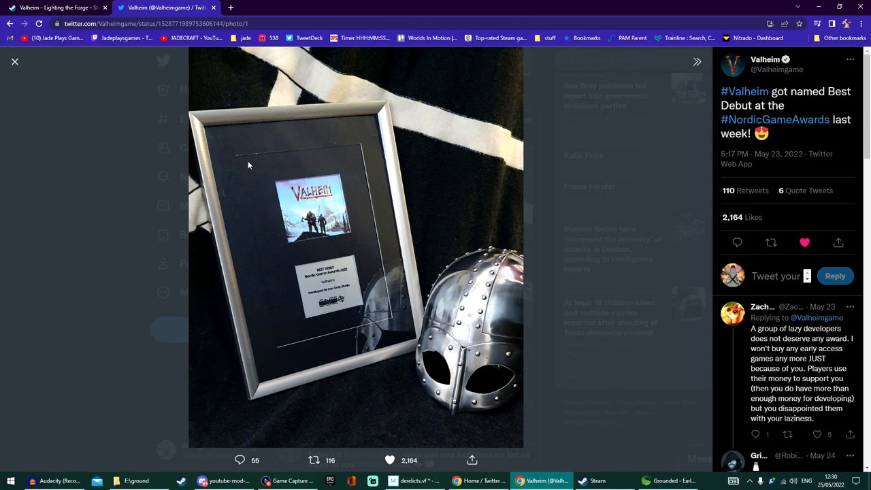
pyautogui.moveTo(370, 145)
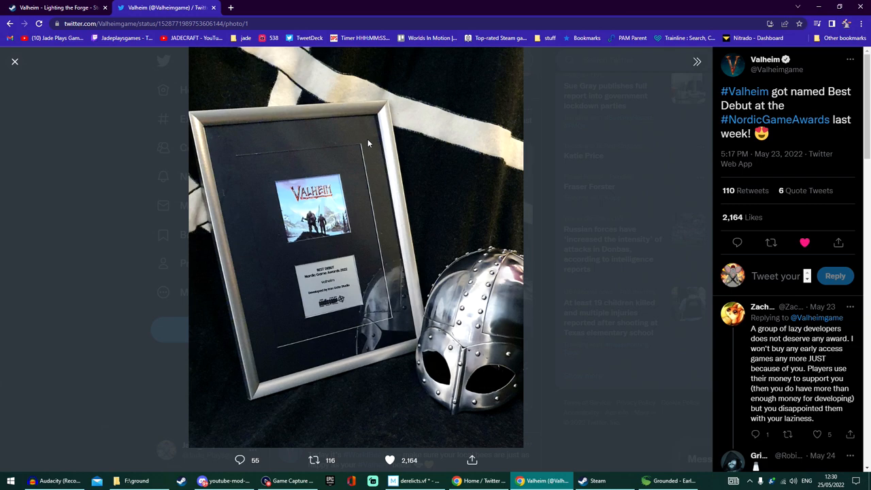
pyautogui.moveTo(30, 112)
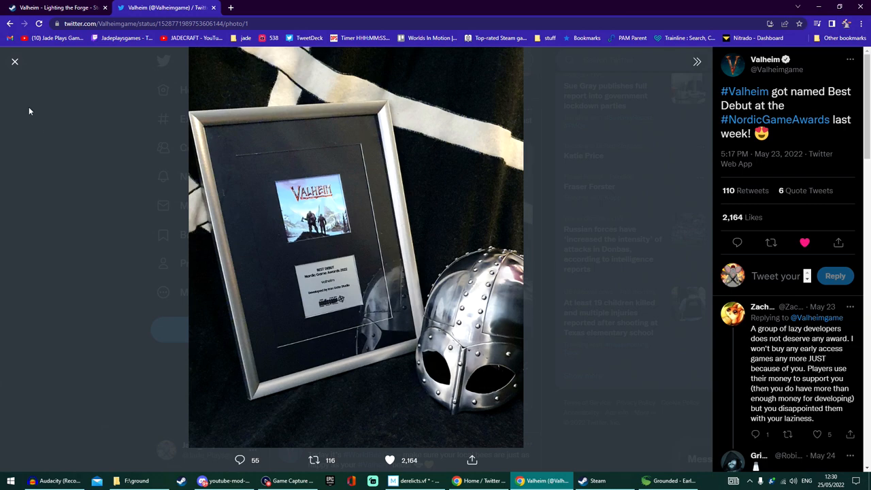
# - Close the enlarged Best Debut award photo to return to the Valheim timeline
pyautogui.click(15, 61)
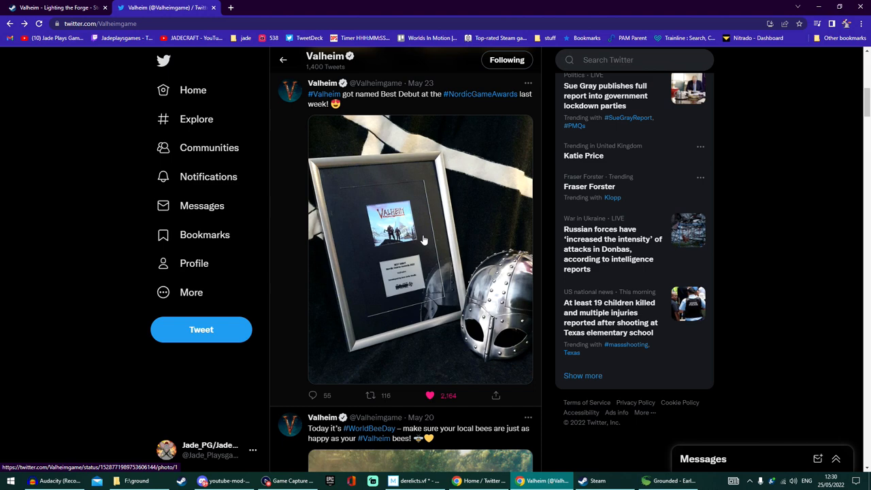
# - Switch to the Jade PG YouTube channel home page with Uploads and Popular uploads rows
pyautogui.click(166, 8)
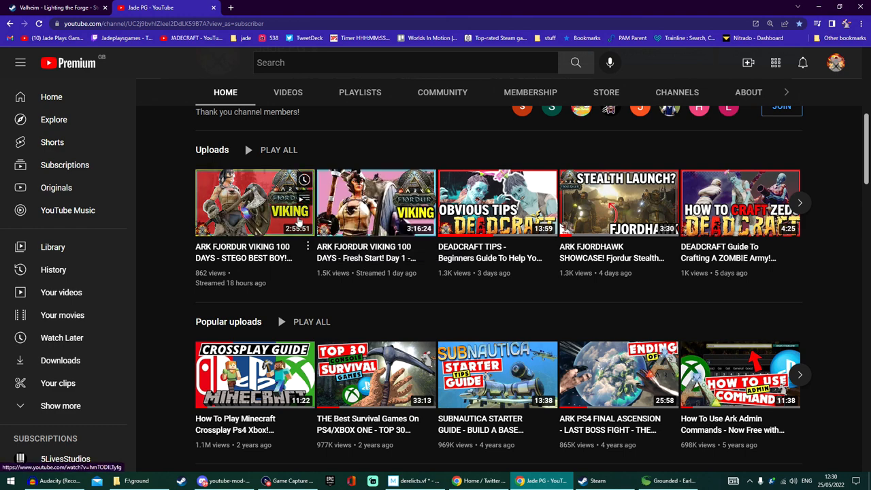
pyautogui.moveTo(313, 144)
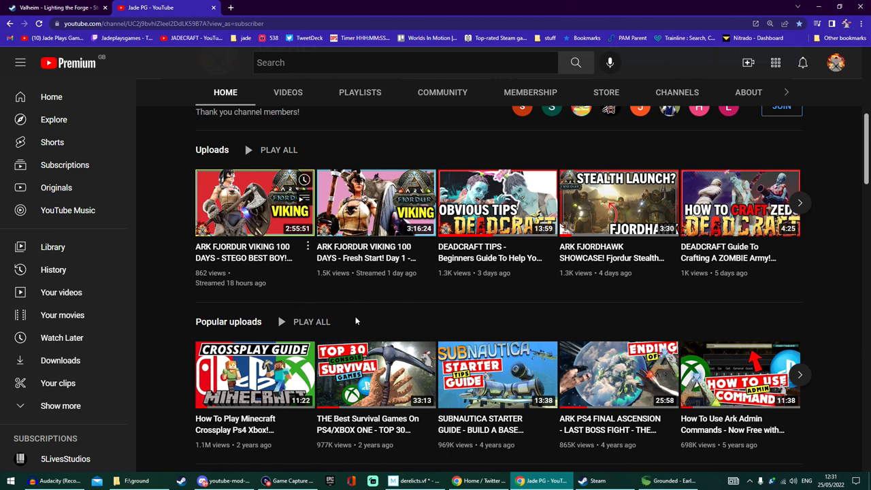
pyautogui.moveTo(408, 305)
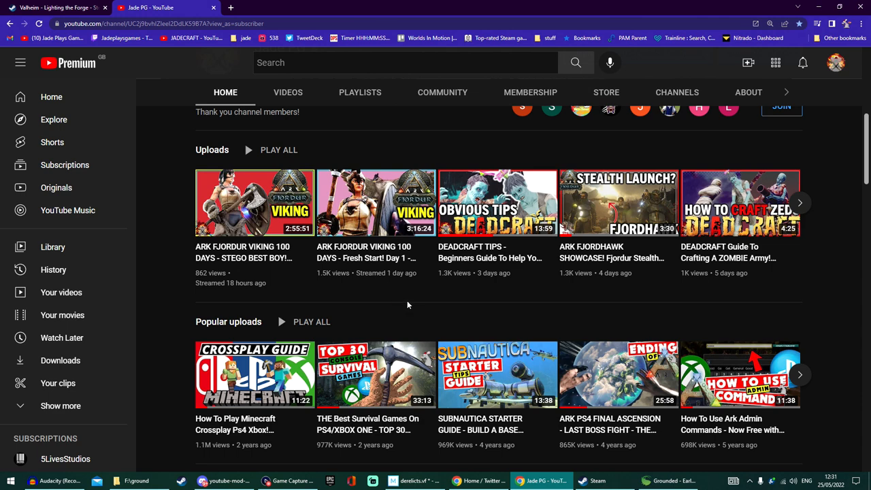